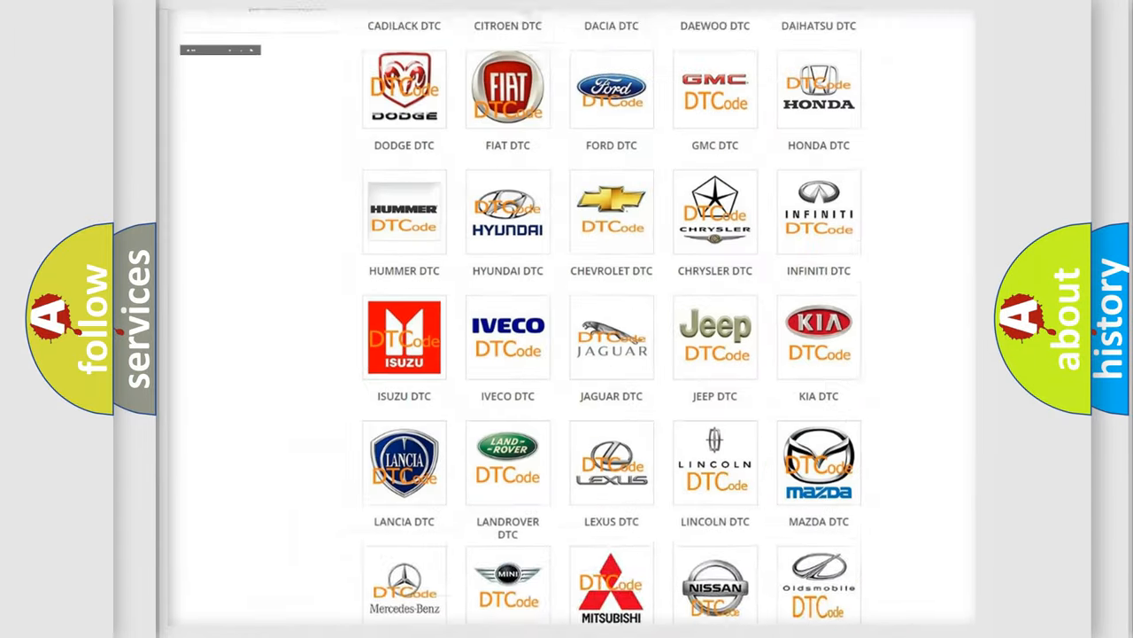
# Step: Select the Saturn logo and scroll through its list of airbag diagnostic code subcategories
pyautogui.scroll(3)
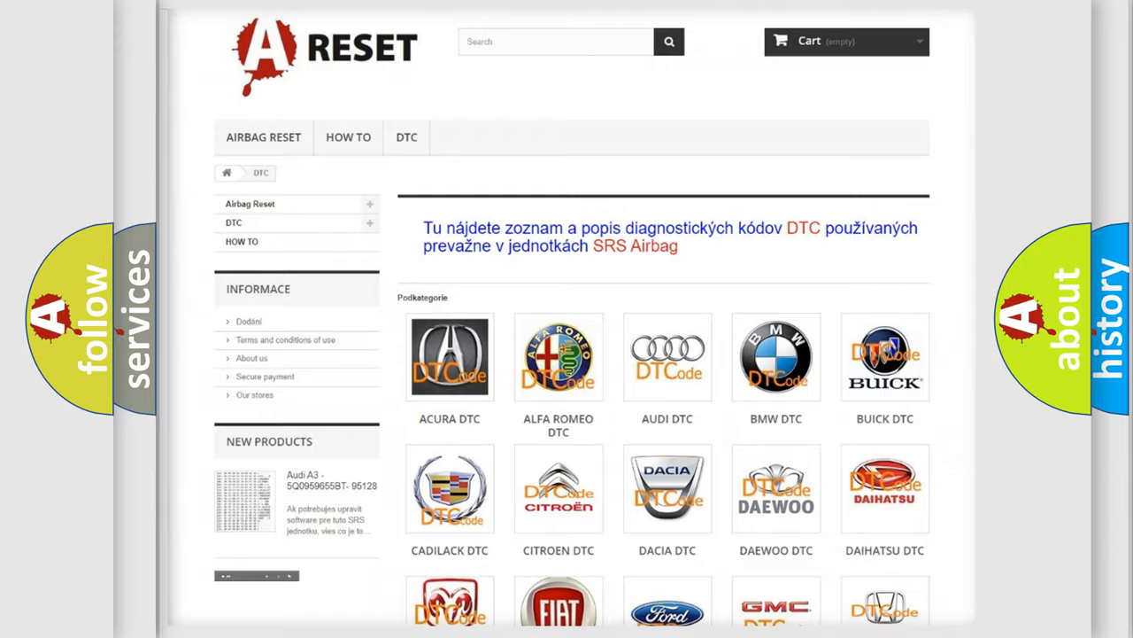
pyautogui.scroll(-3)
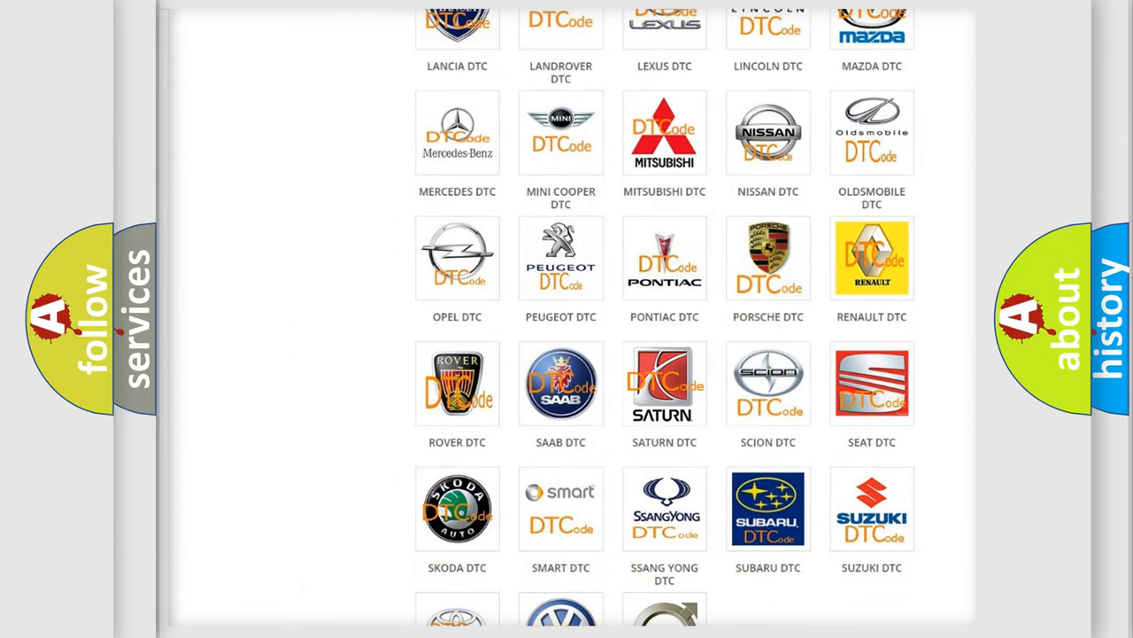
pyautogui.click(664, 383)
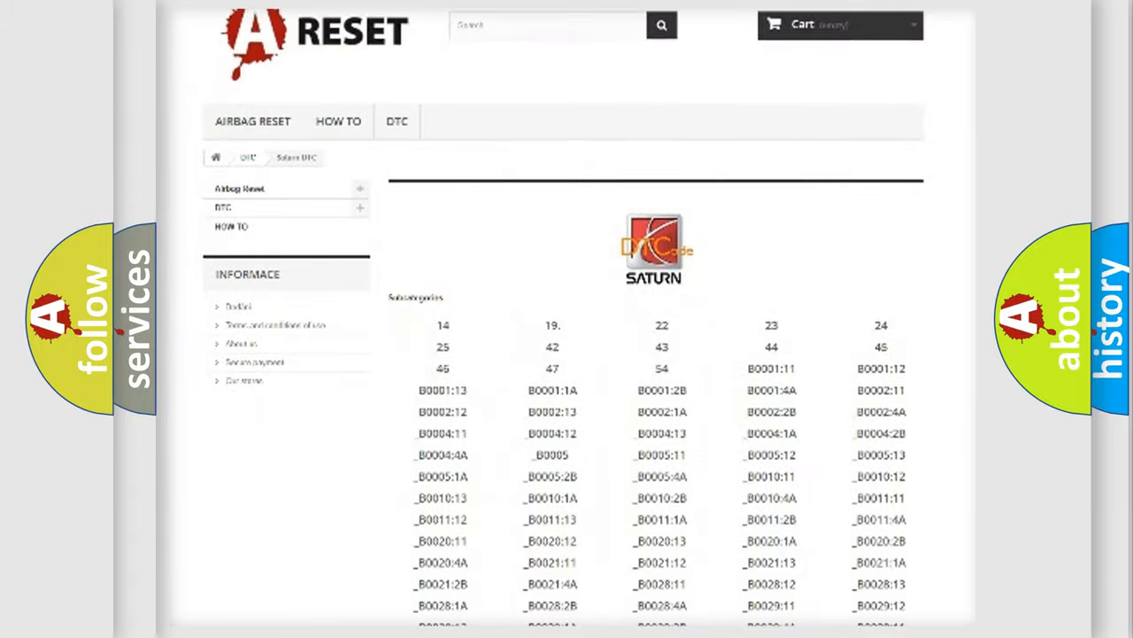
pyautogui.scroll(-3)
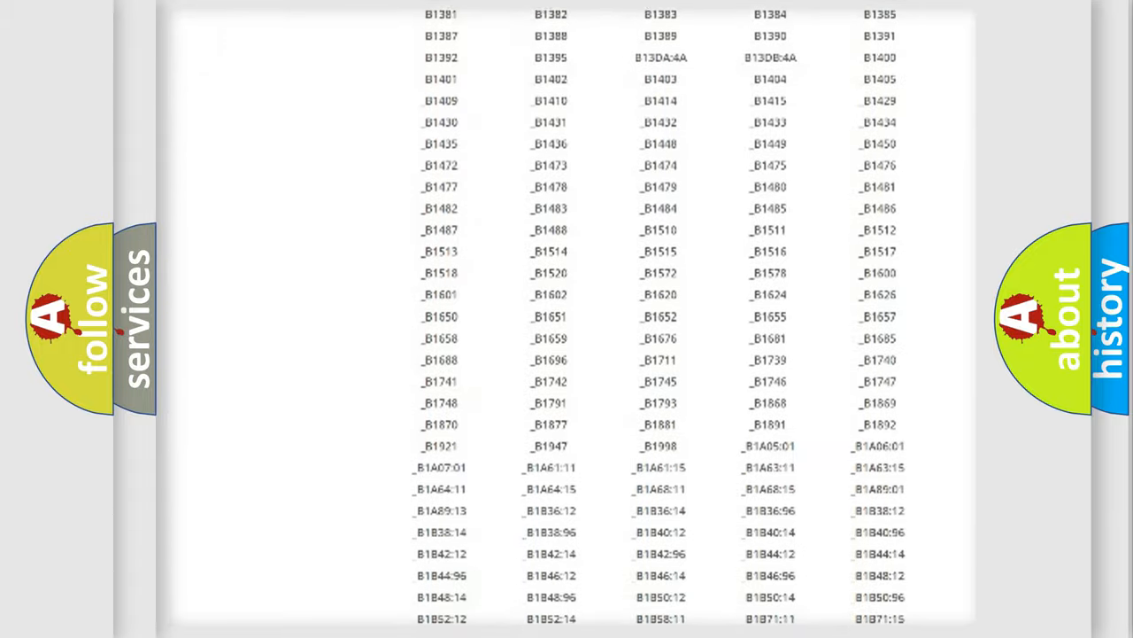
pyautogui.scroll(3)
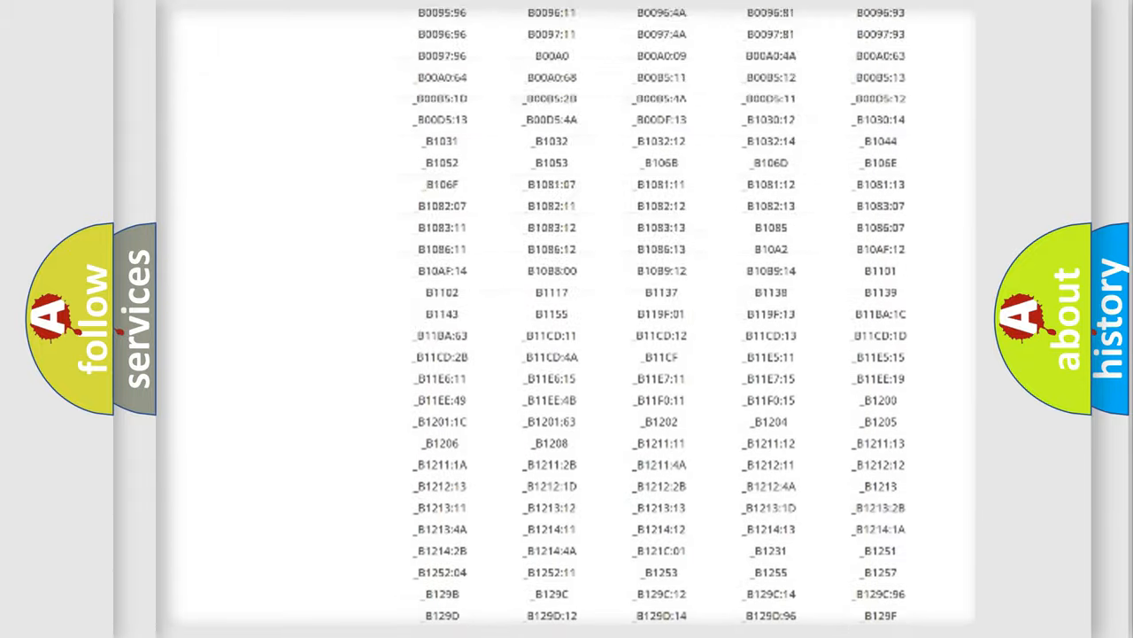
pyautogui.scroll(3)
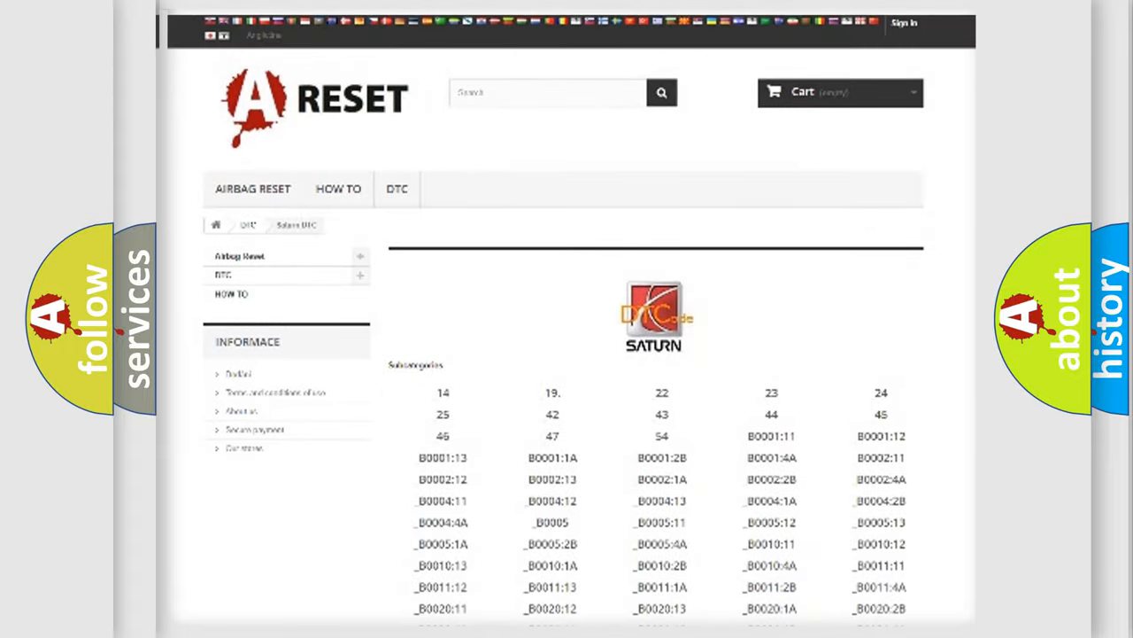